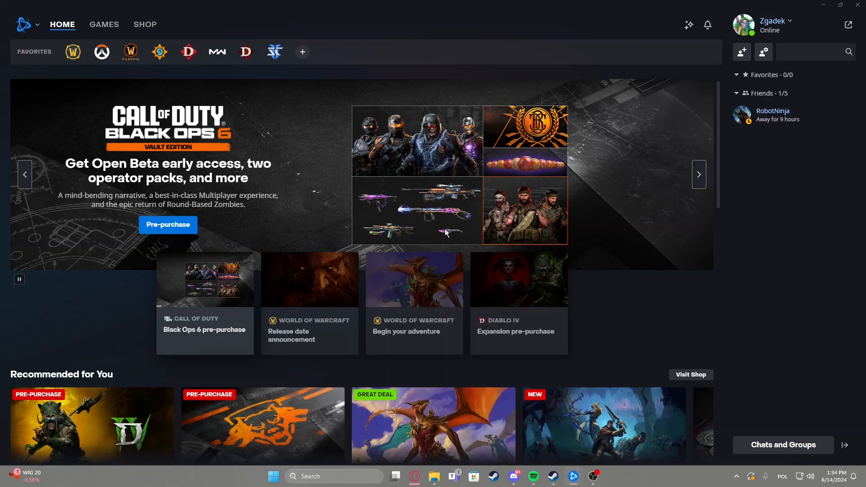
{"action": "mouse_move", "coordinate": [255, 179]}
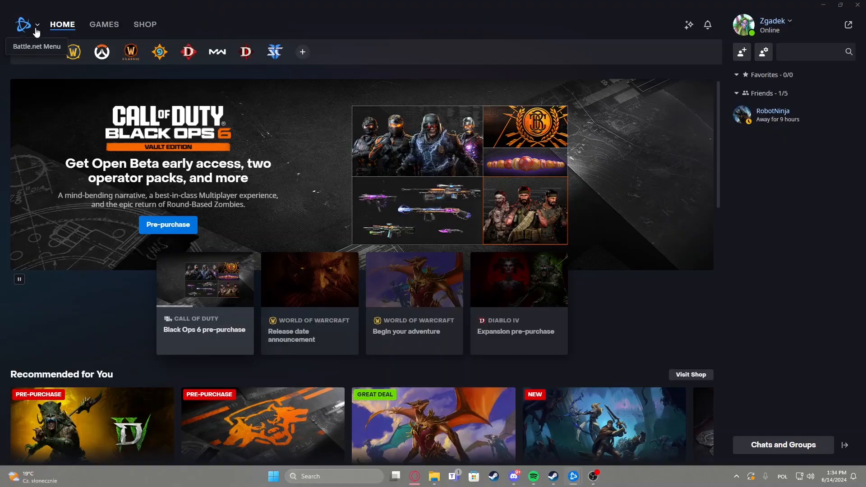
- Reach the Voice Chat page of the Battle.net Settings window
{"action": "left_click", "coordinate": [24, 24]}
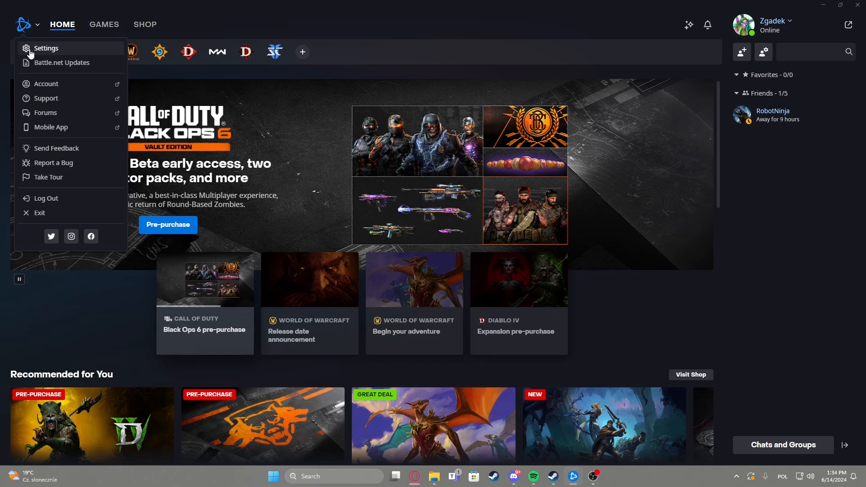
{"action": "left_click", "coordinate": [46, 48]}
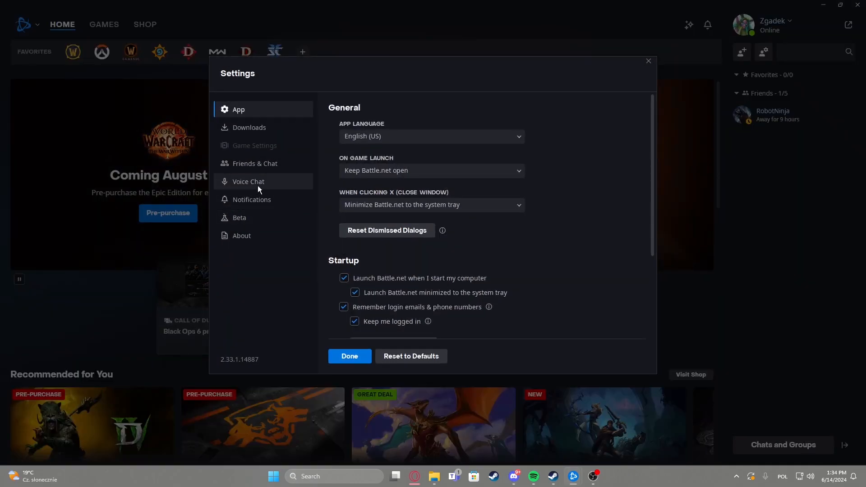
{"action": "left_click", "coordinate": [248, 182]}
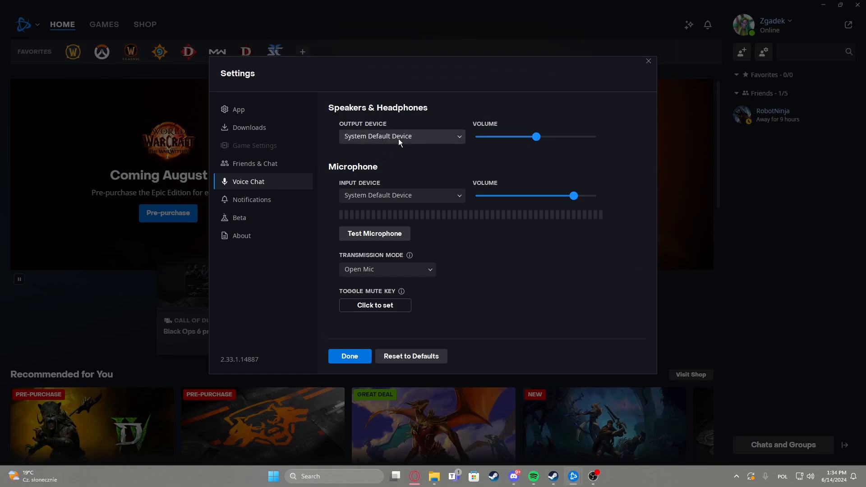
- Select the SteelSeries Sonar audio device as the voice chat output device
{"action": "left_click", "coordinate": [401, 136]}
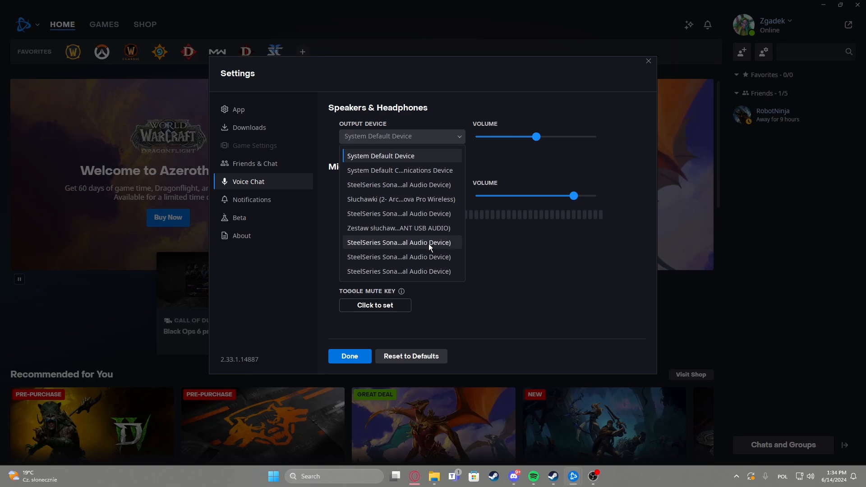
{"action": "mouse_move", "coordinate": [400, 214]}
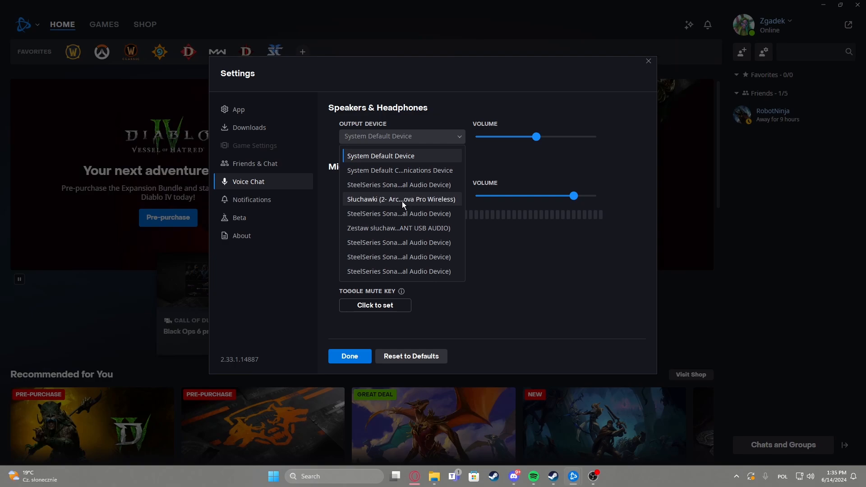
{"action": "left_click", "coordinate": [398, 184]}
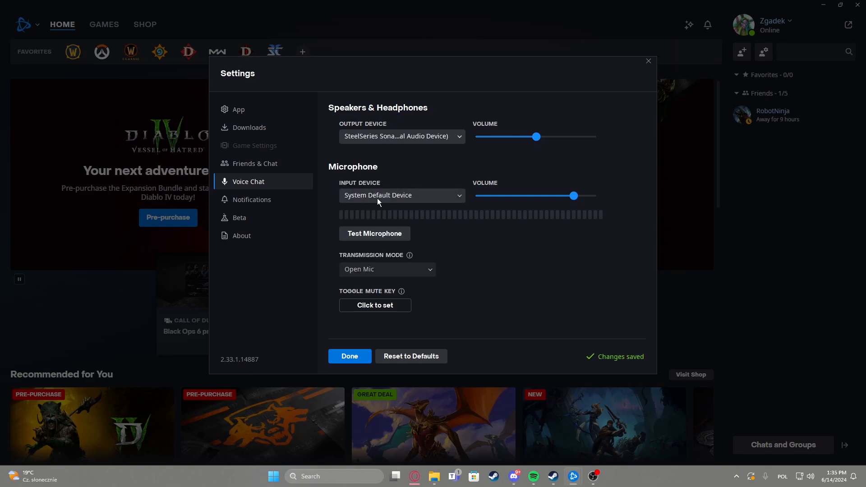
{"action": "left_click", "coordinate": [401, 195]}
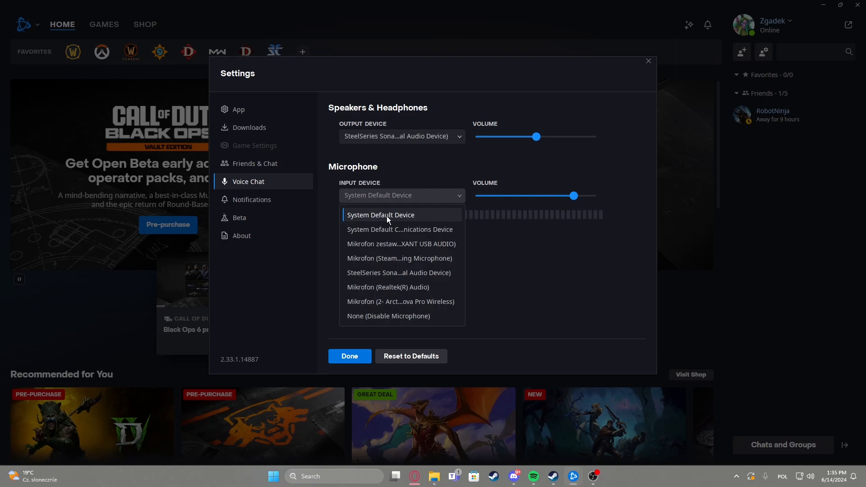
- Keep System Default Device as the microphone and lower its volume slightly
{"action": "left_click", "coordinate": [381, 215]}
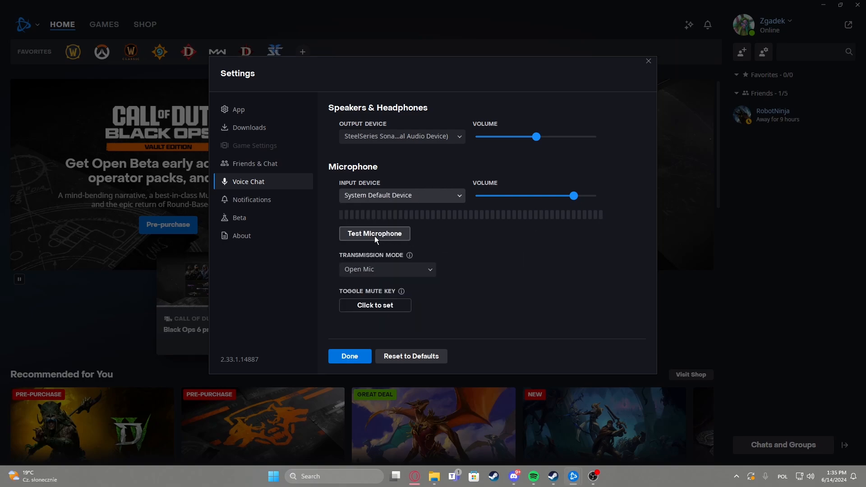
{"action": "mouse_move", "coordinate": [354, 240]}
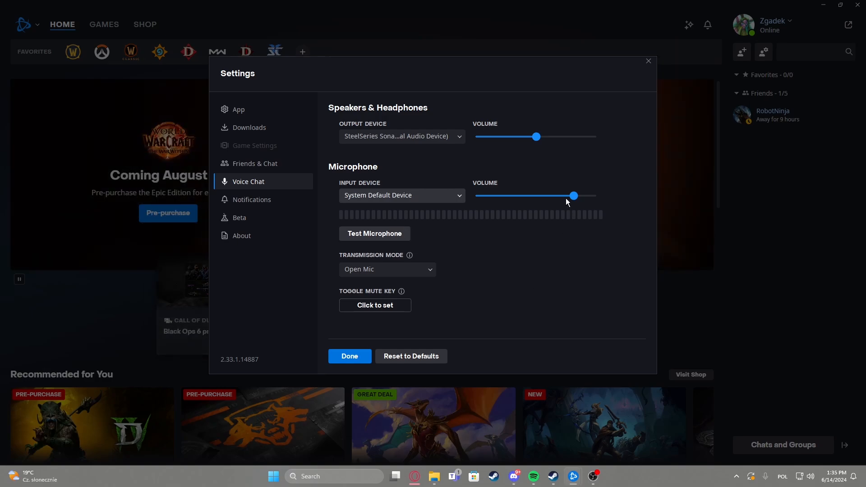
{"action": "left_click_drag", "start_coordinate": [573, 196], "coordinate": [560, 196]}
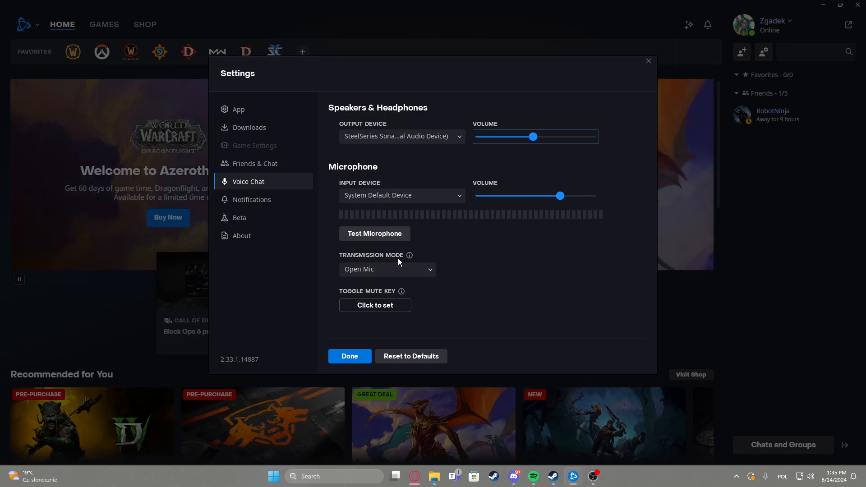
- Set the voice chat Transmission Mode to Push to talk
{"action": "left_click", "coordinate": [387, 269]}
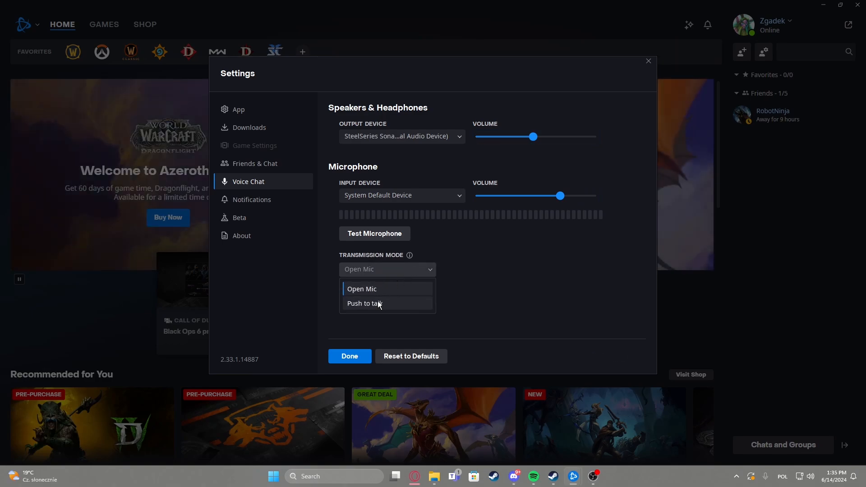
{"action": "left_click", "coordinate": [364, 304]}
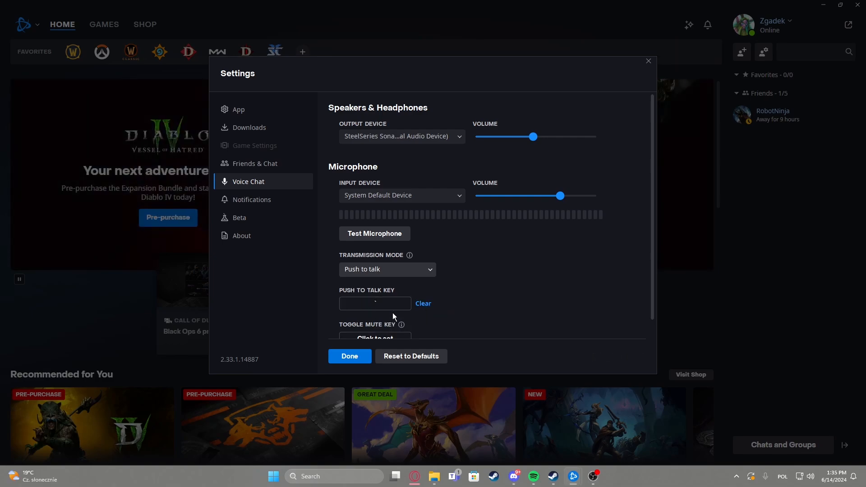
{"action": "mouse_move", "coordinate": [487, 336]}
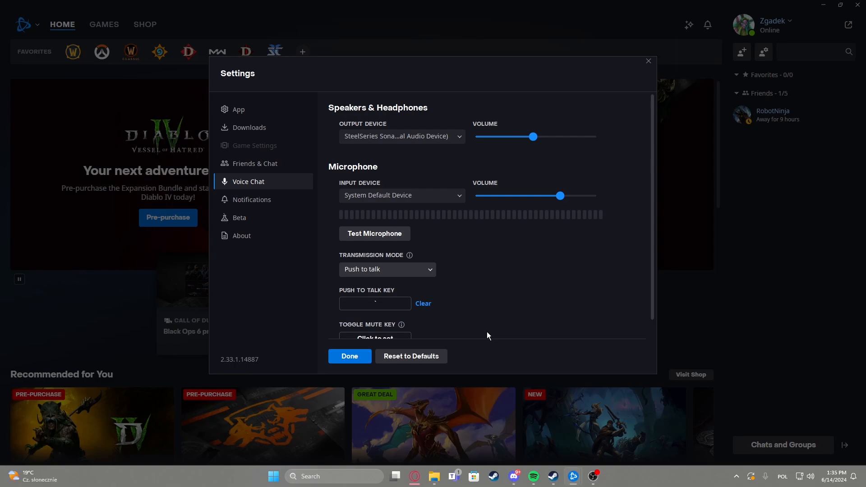
- Cancel the Toggle Mute Key binding, leaving it unset, and show the Notifications page
{"action": "scroll", "scroll_direction": "down", "scroll_amount": 3}
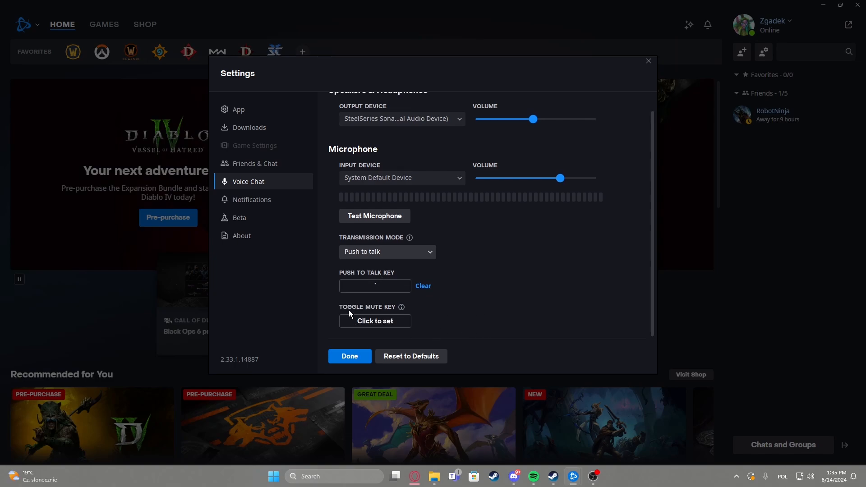
{"action": "left_click", "coordinate": [374, 322]}
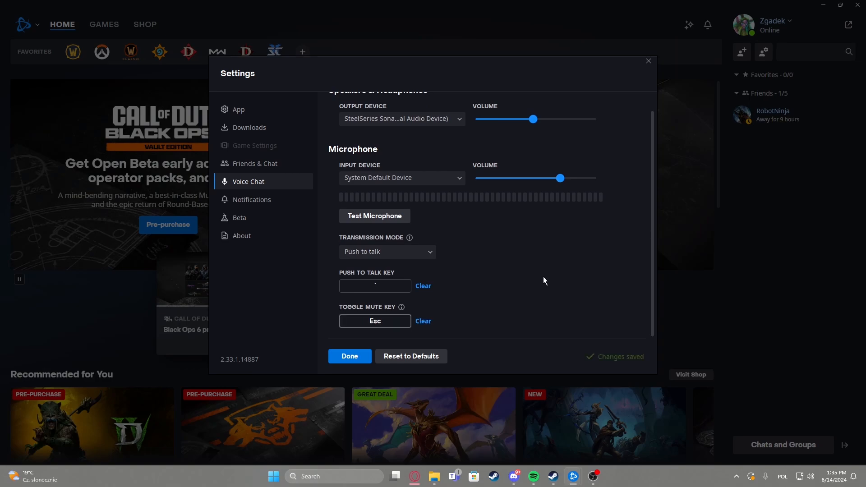
{"action": "left_click", "coordinate": [422, 321]}
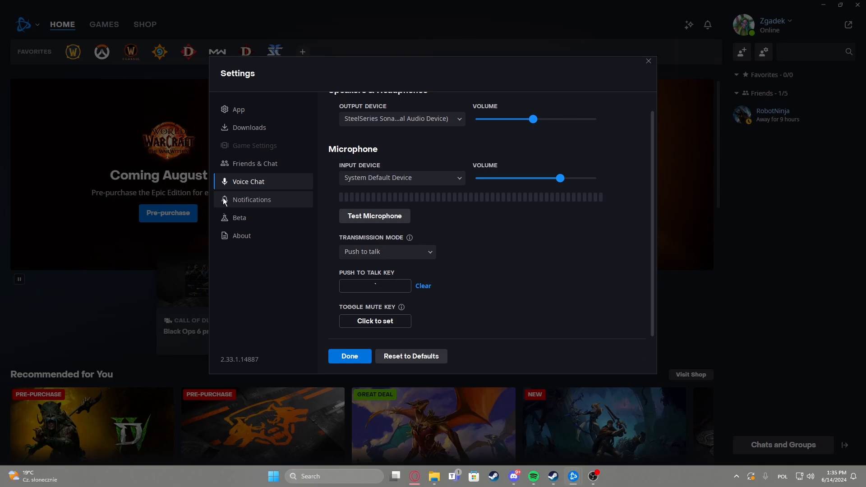
{"action": "left_click", "coordinate": [251, 199]}
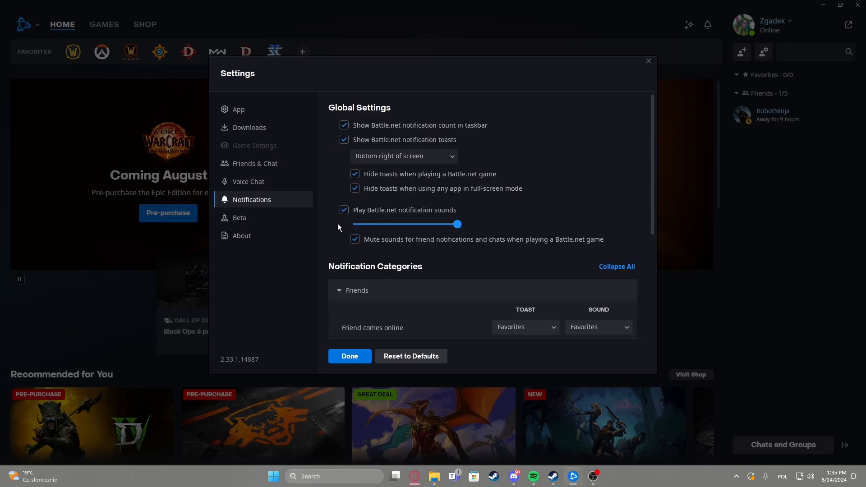